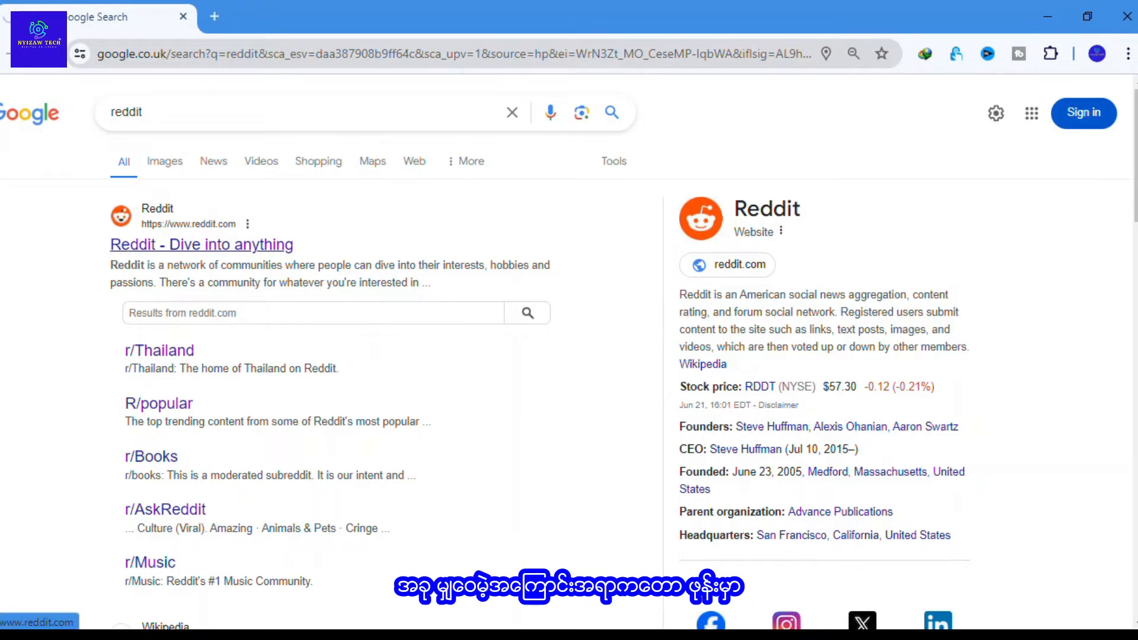
Go to the Reddit home page from the Google search results.
click(201, 244)
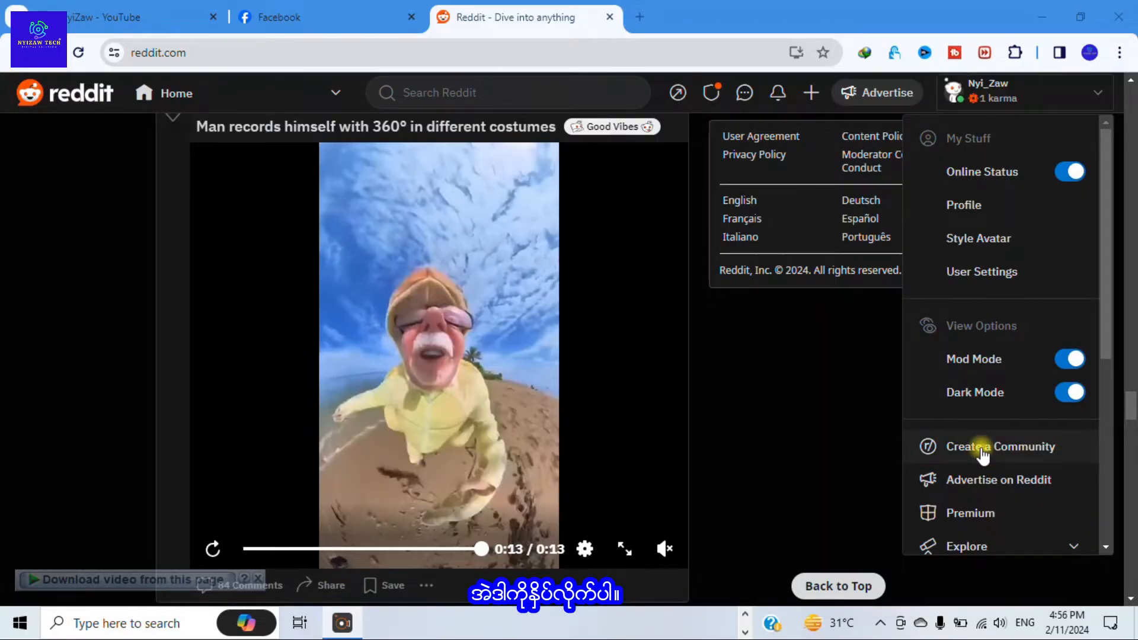
Begin creating a community named nyizawtech, leaving the type as Public.
click(1001, 446)
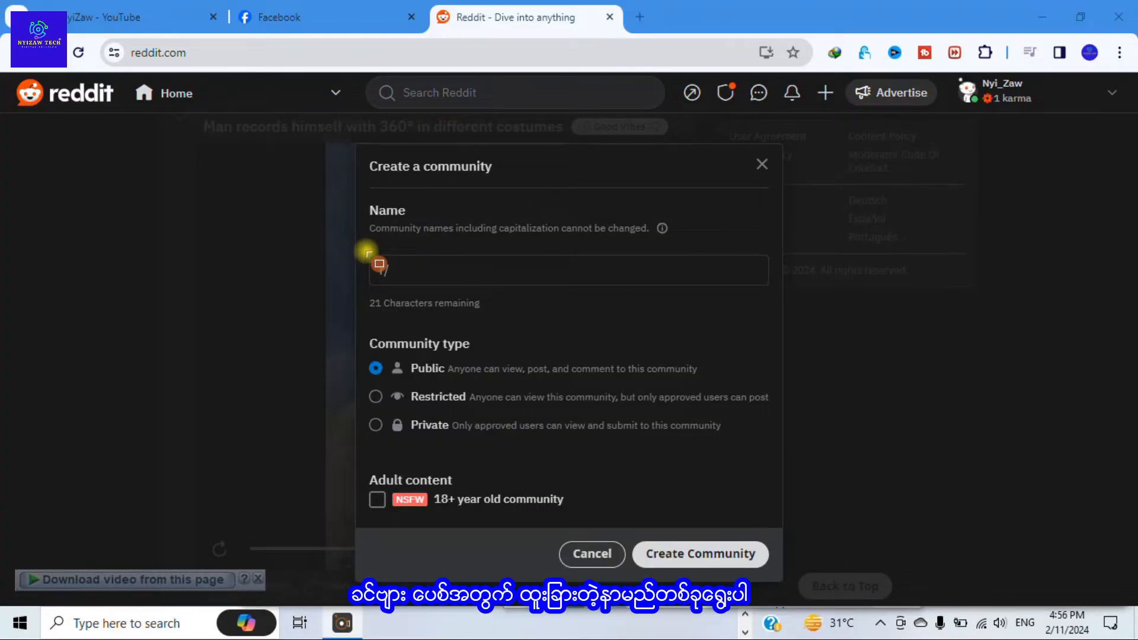
click(568, 270)
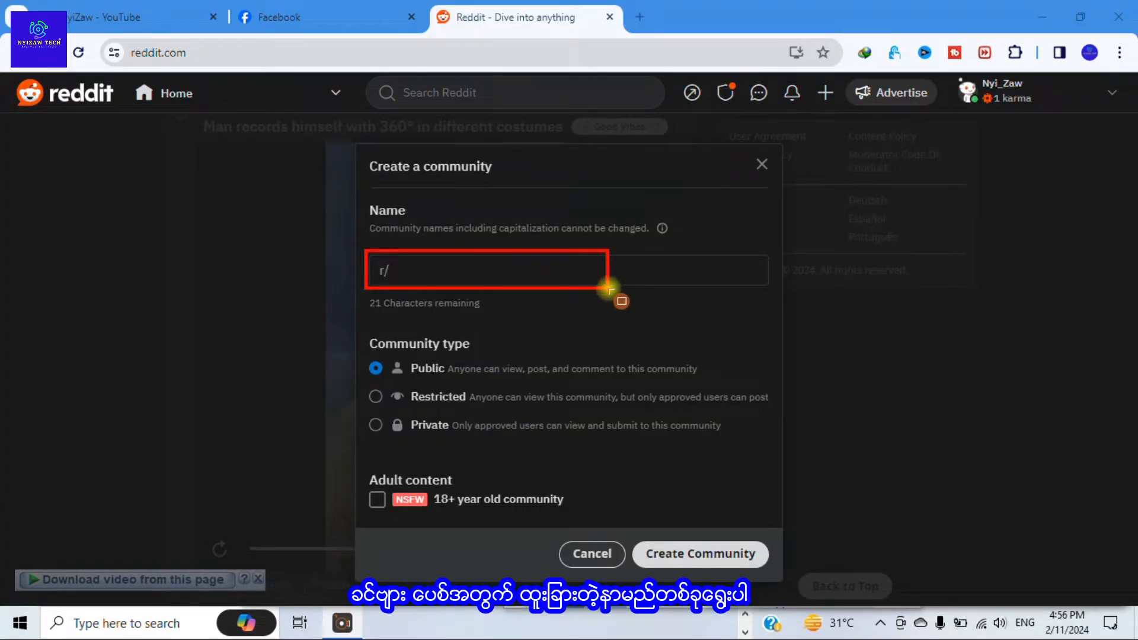
text(nyizawtech)
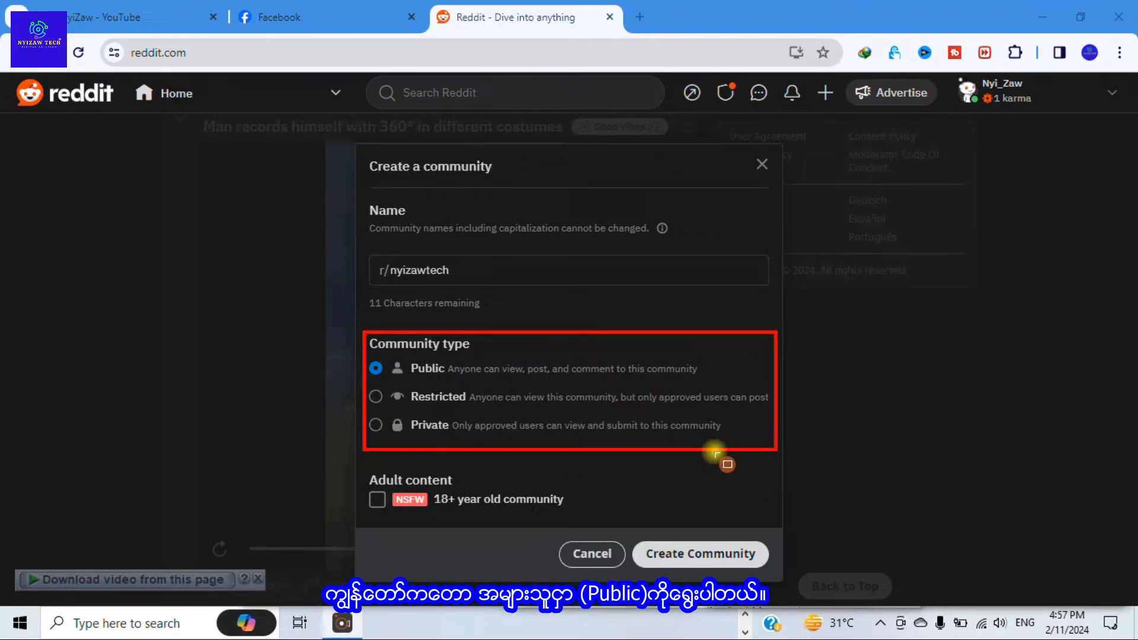
mouse_move(838, 224)
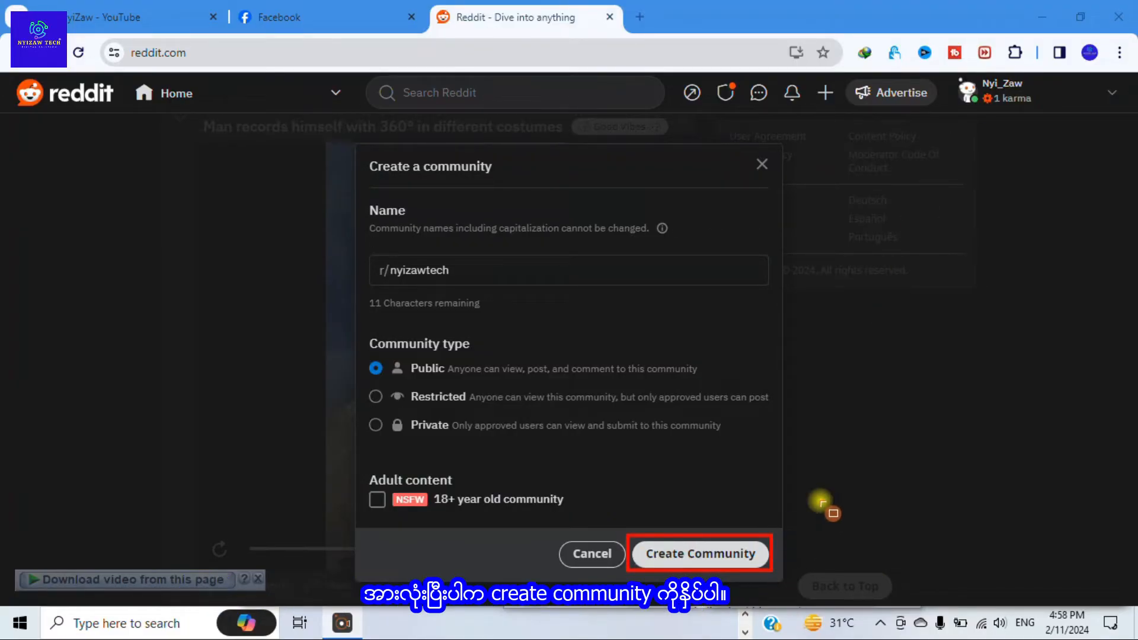
Create the r/nyizawtech community and start its first post as an Images & Video post.
click(699, 553)
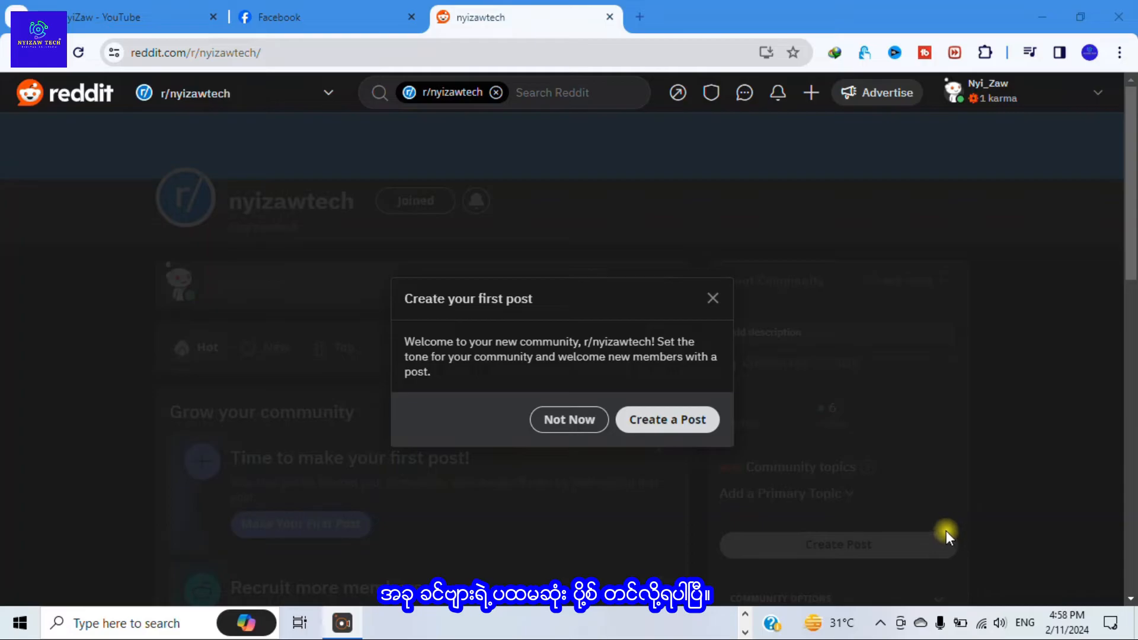
click(666, 420)
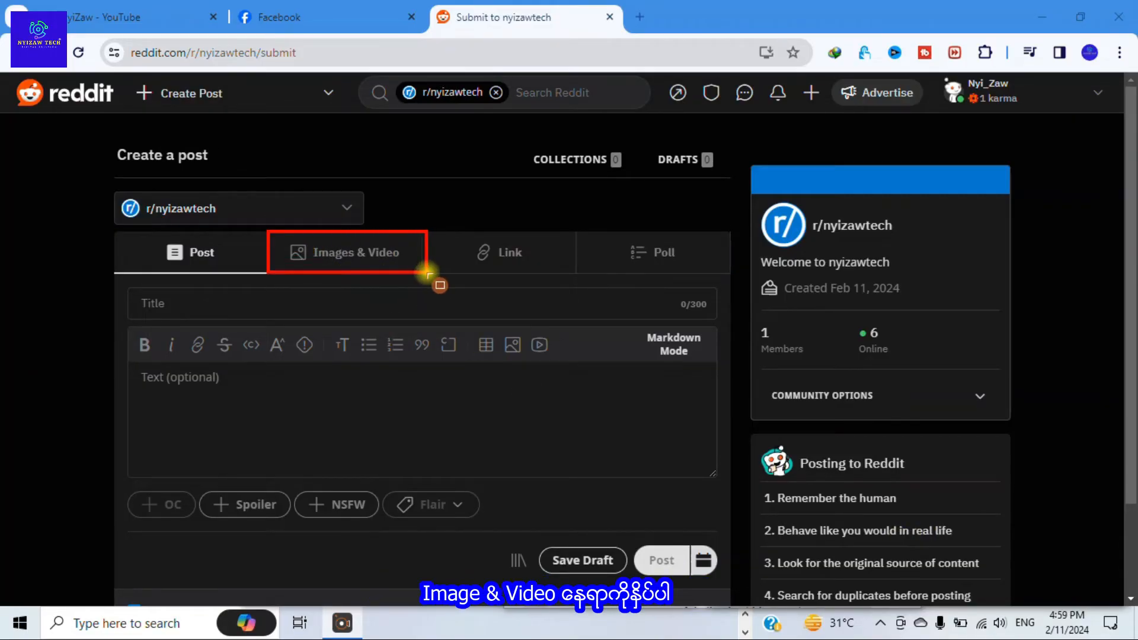
click(346, 251)
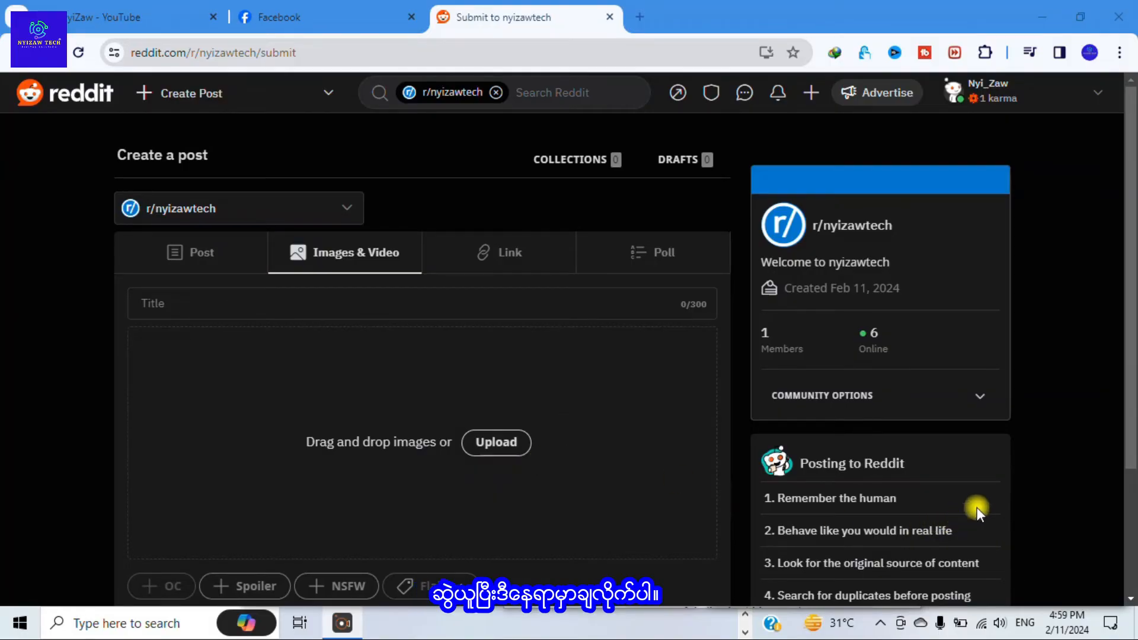
Upload the .mp4 about deleting Facebook Page posts as the post's video.
click(496, 442)
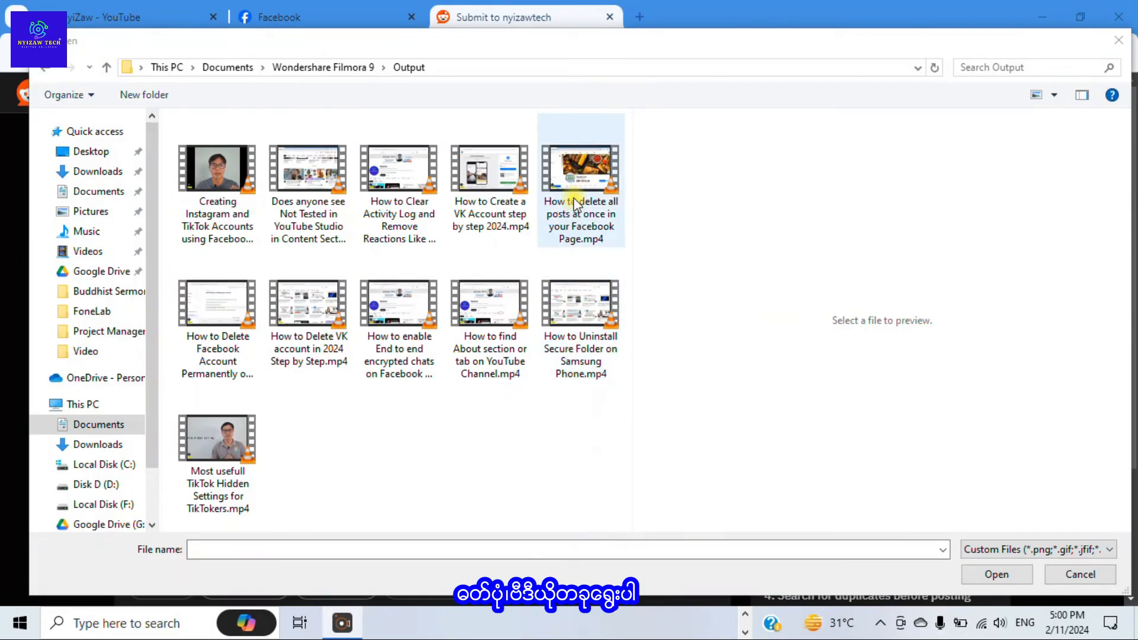
click(579, 168)
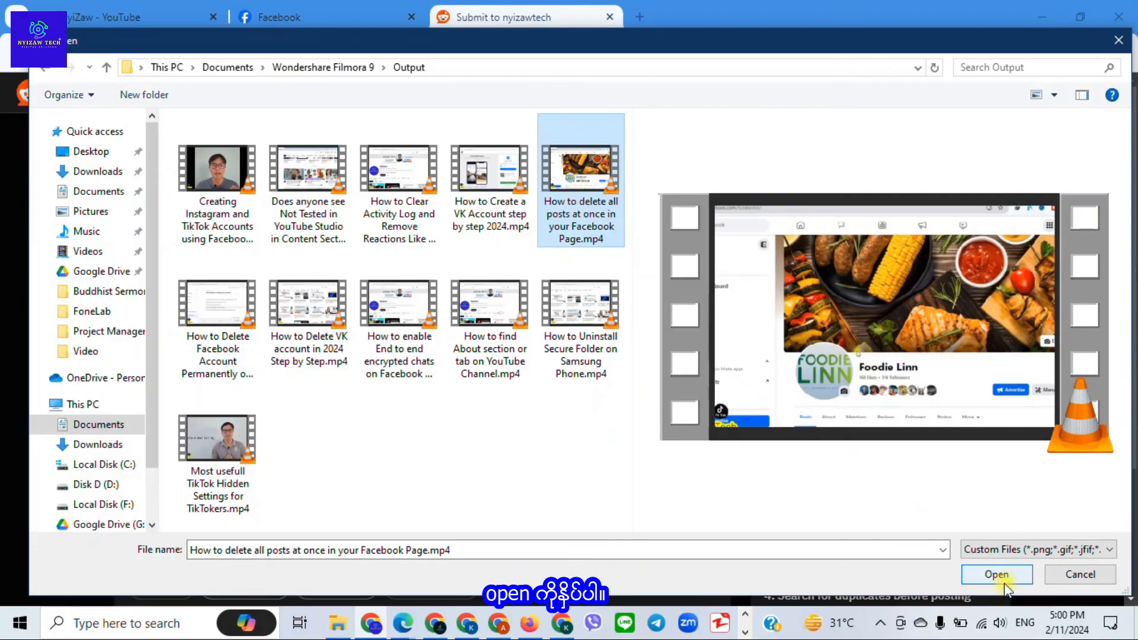
click(996, 574)
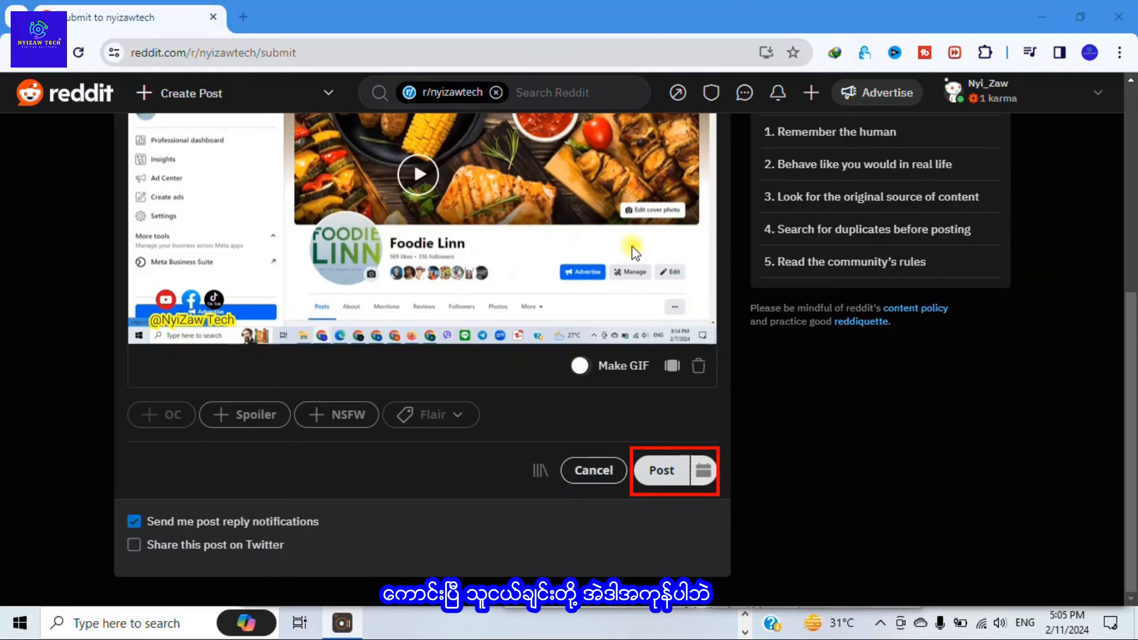
mouse_move(912, 240)
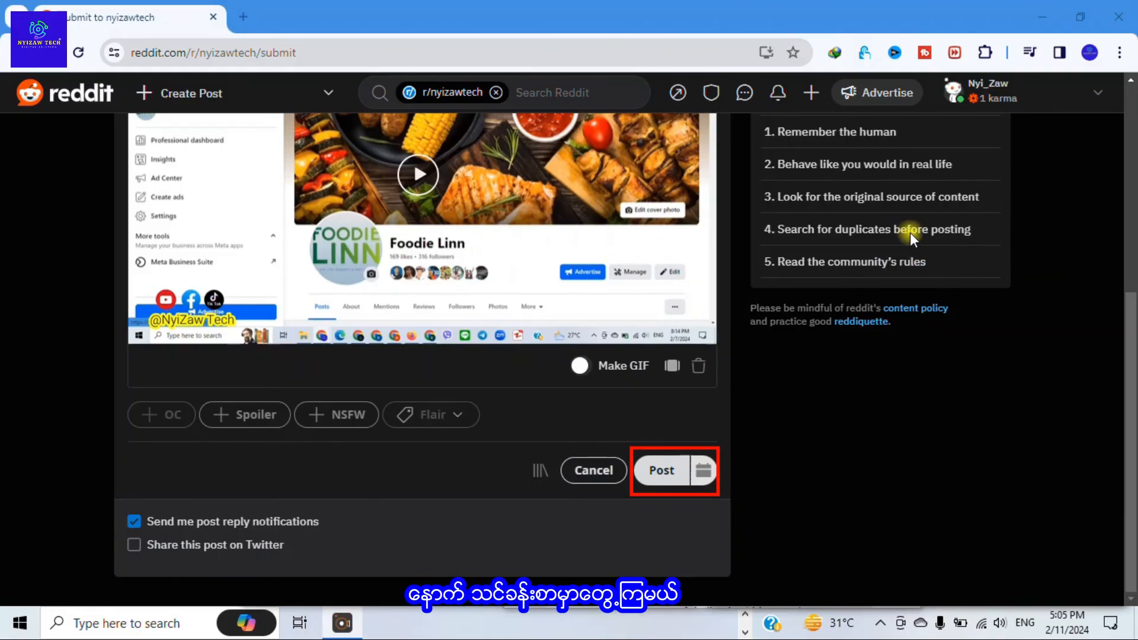